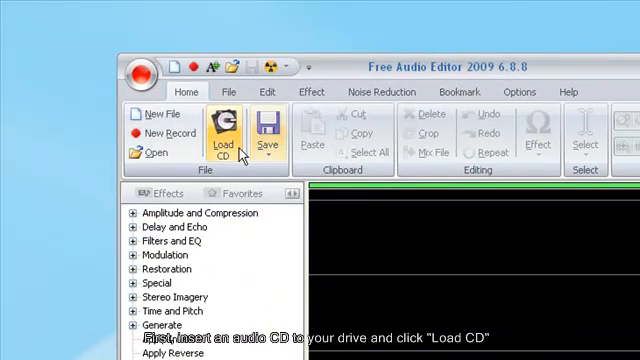
pyautogui.moveTo(226, 130)
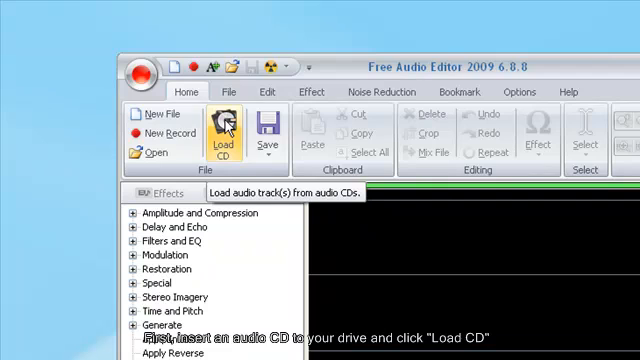
# Open the Load Audio CD Track(s) window from the Home tab's Load CD button
pyautogui.click(224, 132)
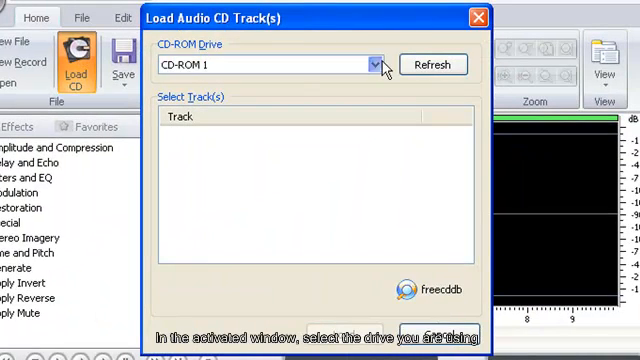
# Load Track - 01 from the CD-ROM 2 drive and start Save File As
pyautogui.click(375, 64)
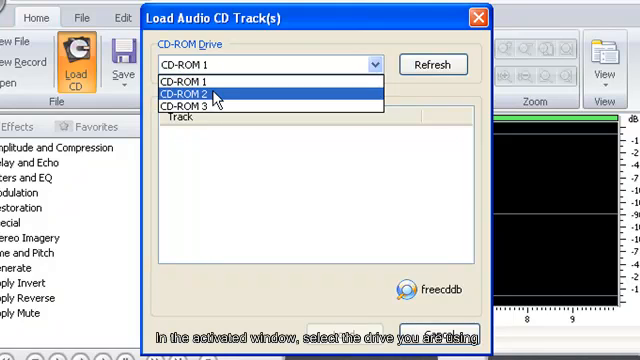
pyautogui.click(200, 94)
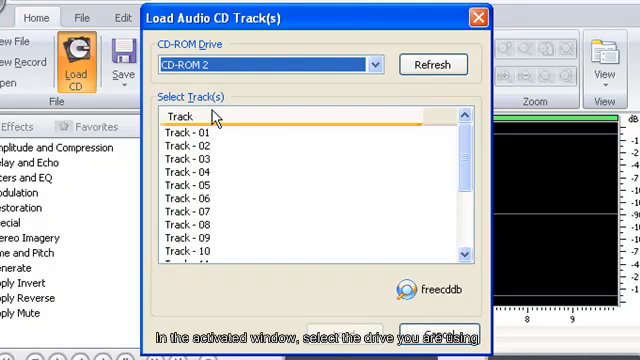
pyautogui.click(195, 132)
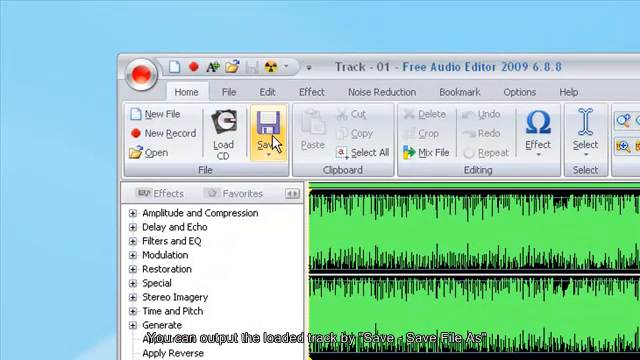
pyautogui.click(266, 135)
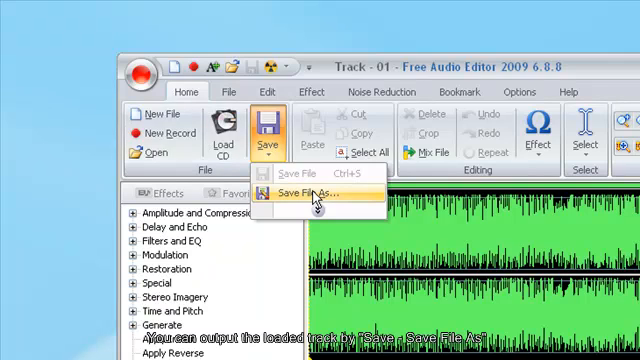
pyautogui.click(307, 194)
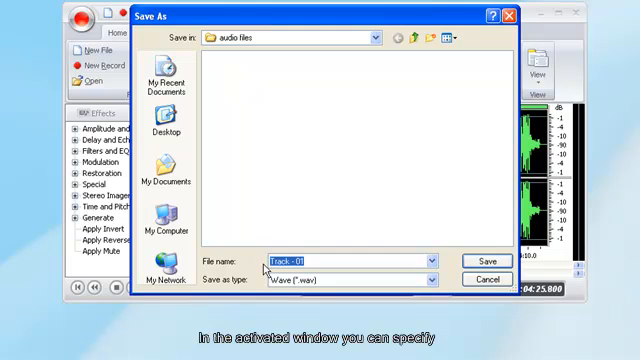
# Save as a Wave file in the audio files folder, keeping the CD quality preset
pyautogui.click(428, 279)
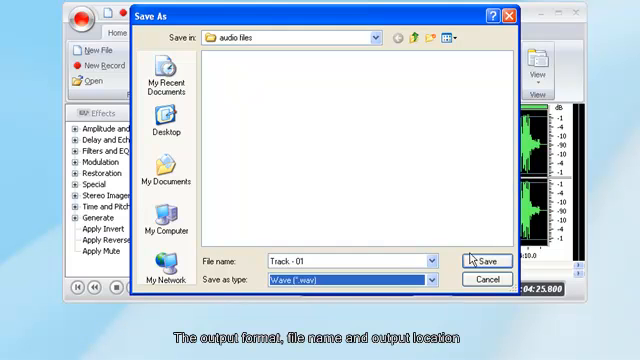
pyautogui.click(483, 261)
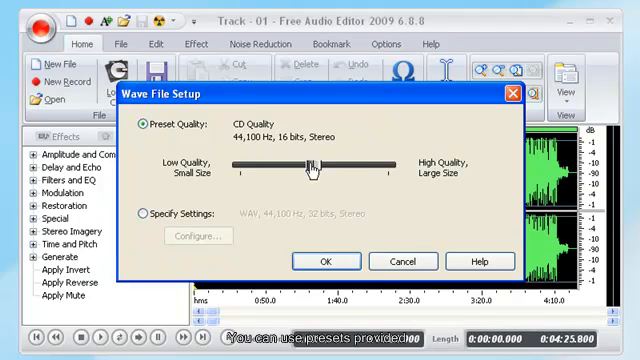
pyautogui.moveTo(313, 165); pyautogui.dragTo(388, 165)
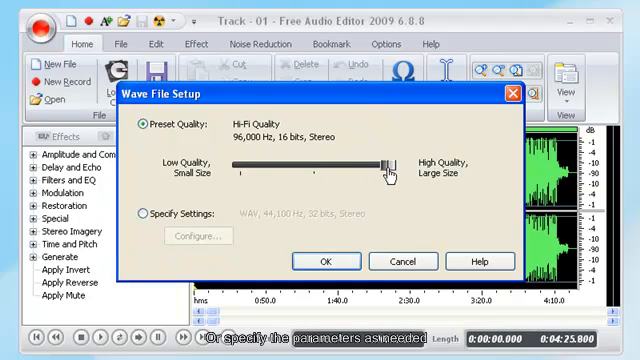
pyautogui.moveTo(385, 160); pyautogui.dragTo(310, 160)
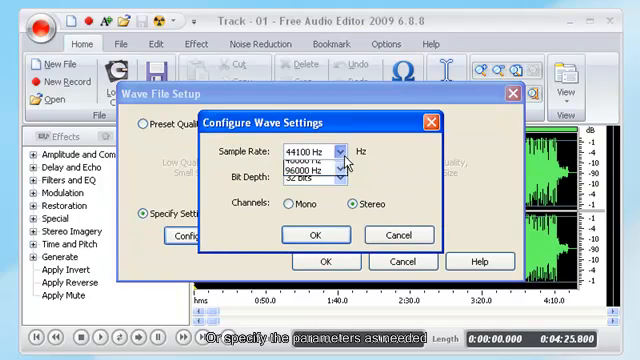
# Set custom WAV format to 44,100 Hz, 32 bits, stereo and confirm to begin saving
pyautogui.click(345, 178)
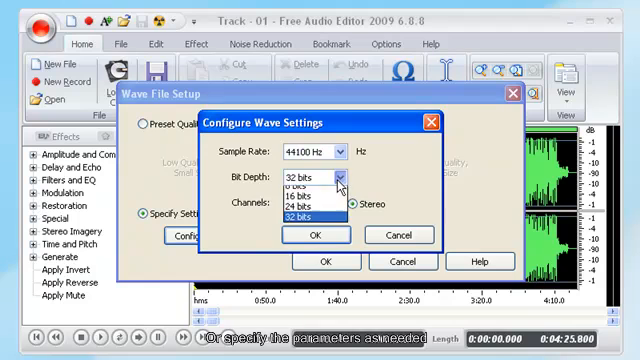
pyautogui.click(312, 213)
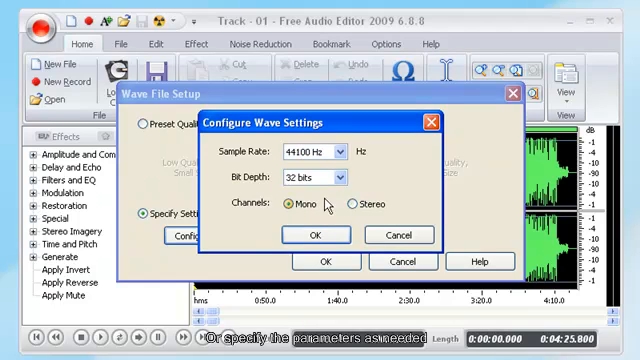
pyautogui.click(352, 203)
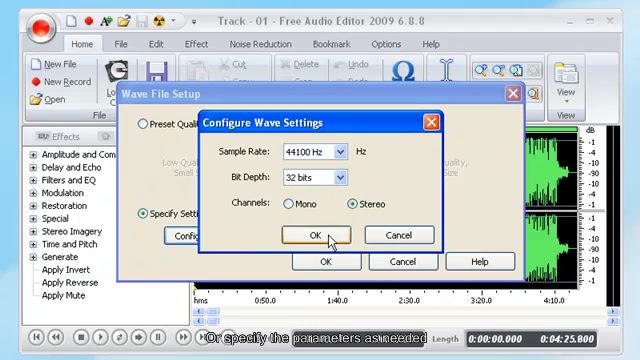
pyautogui.click(314, 236)
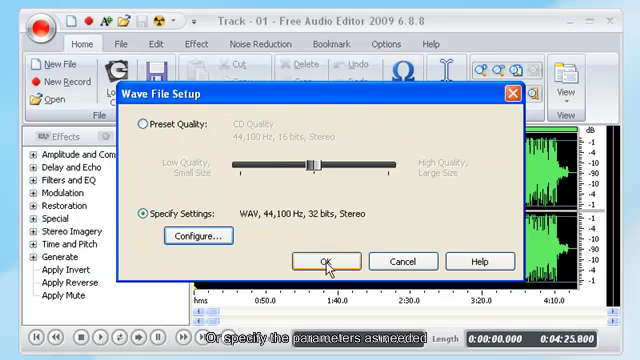
pyautogui.click(324, 261)
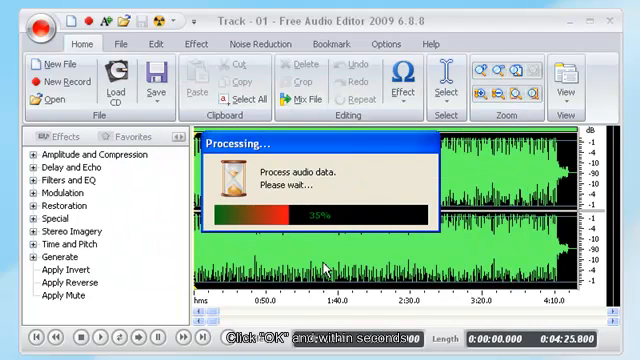